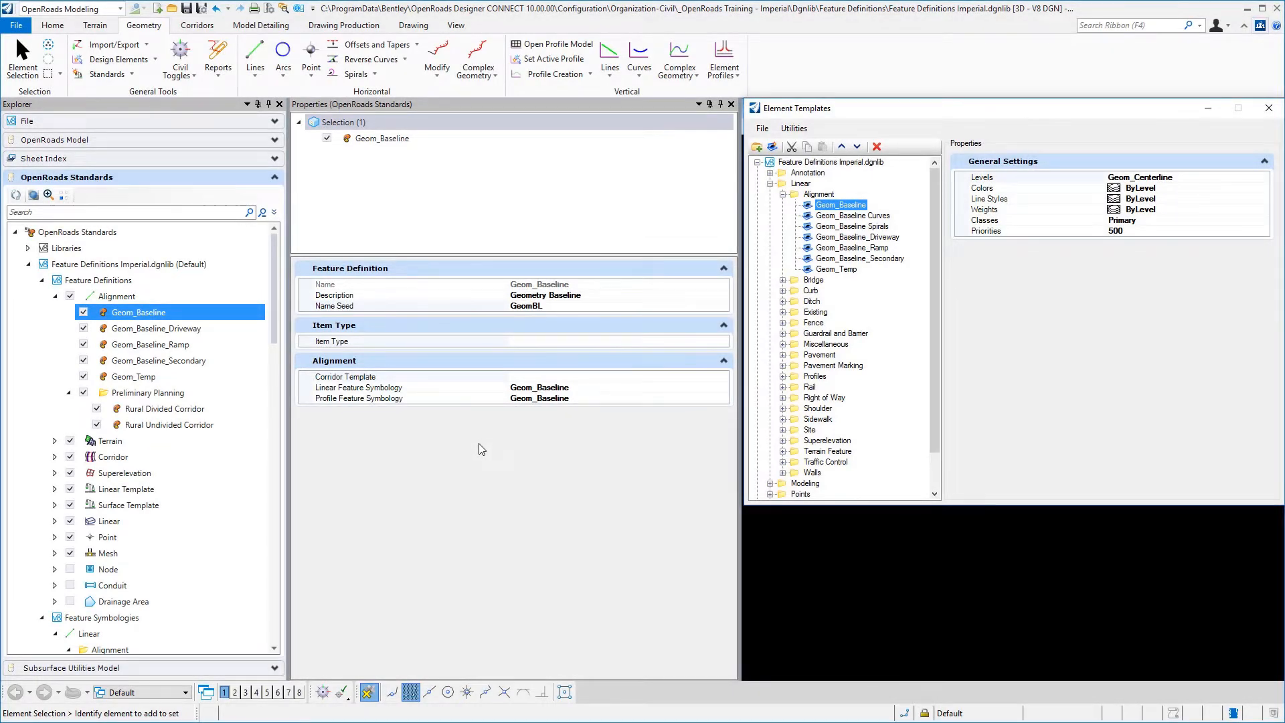
- Inspect the corridor template setting of the Geom_Baseline alignment feature definition
click(147, 392)
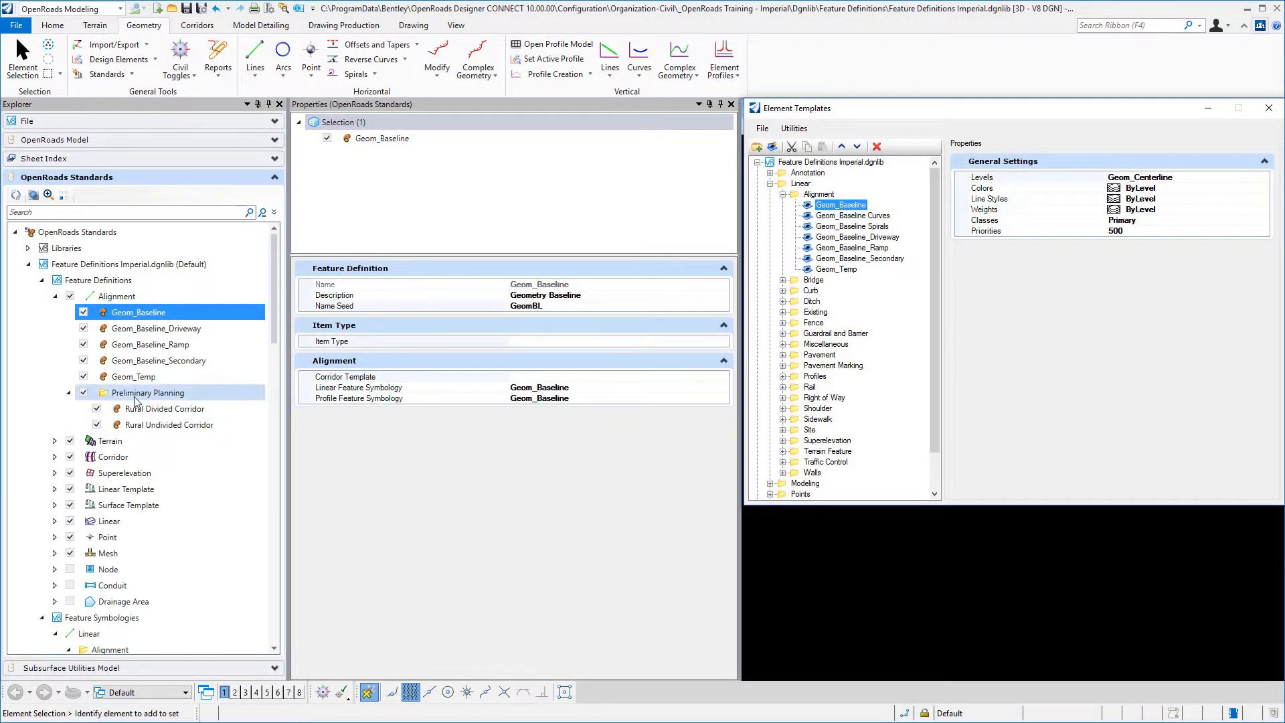
click(149, 392)
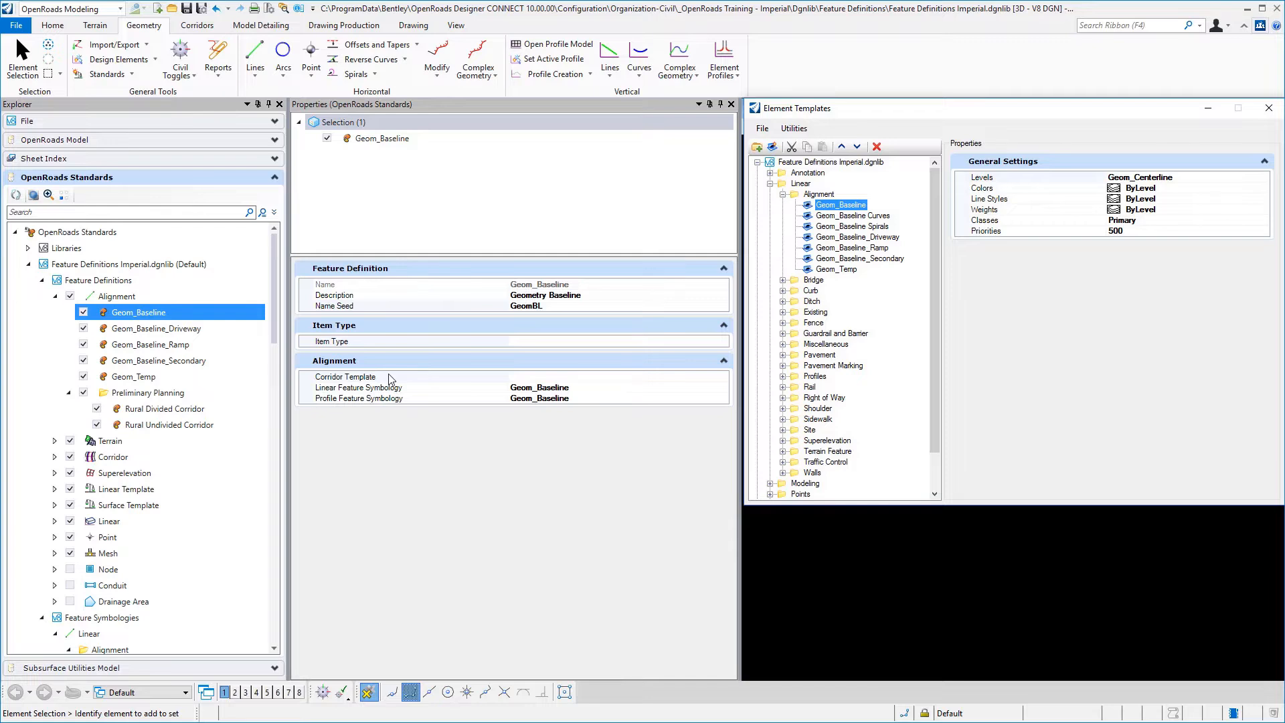
click(410, 376)
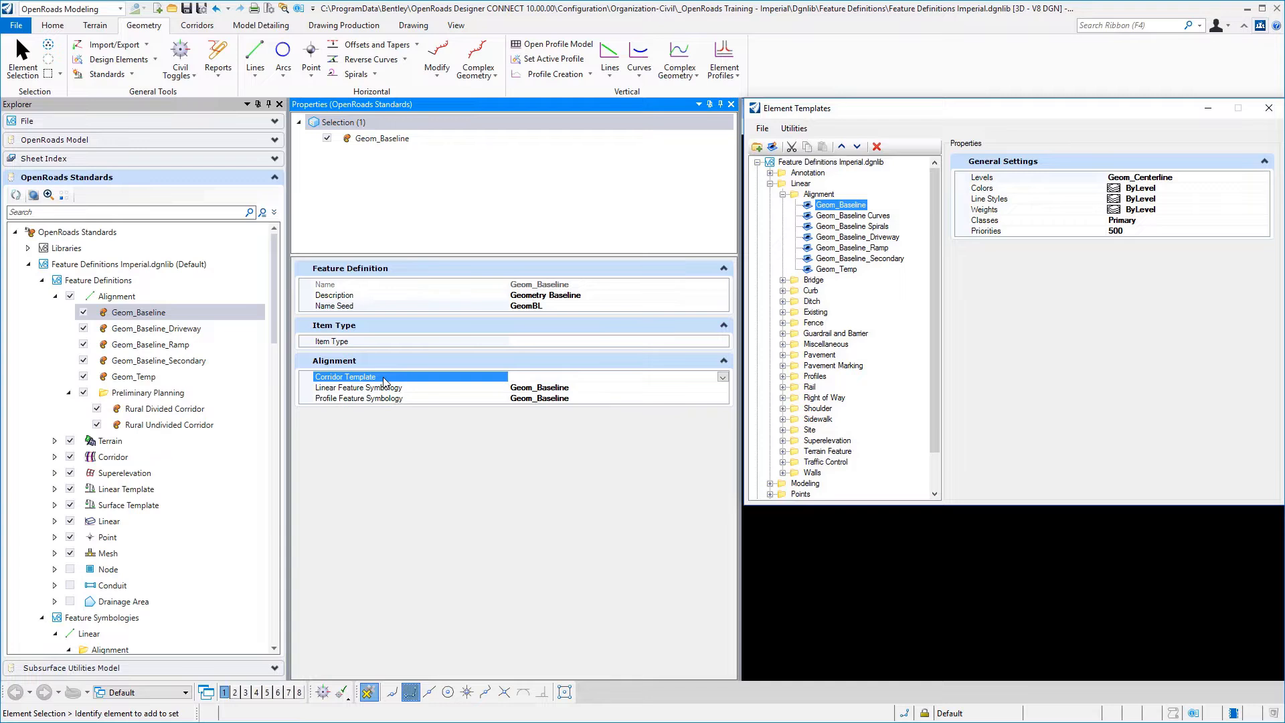
- Show the Rural Undivided Corridor definition's properties under Preliminary Planning, with its rural undivided template
click(117, 296)
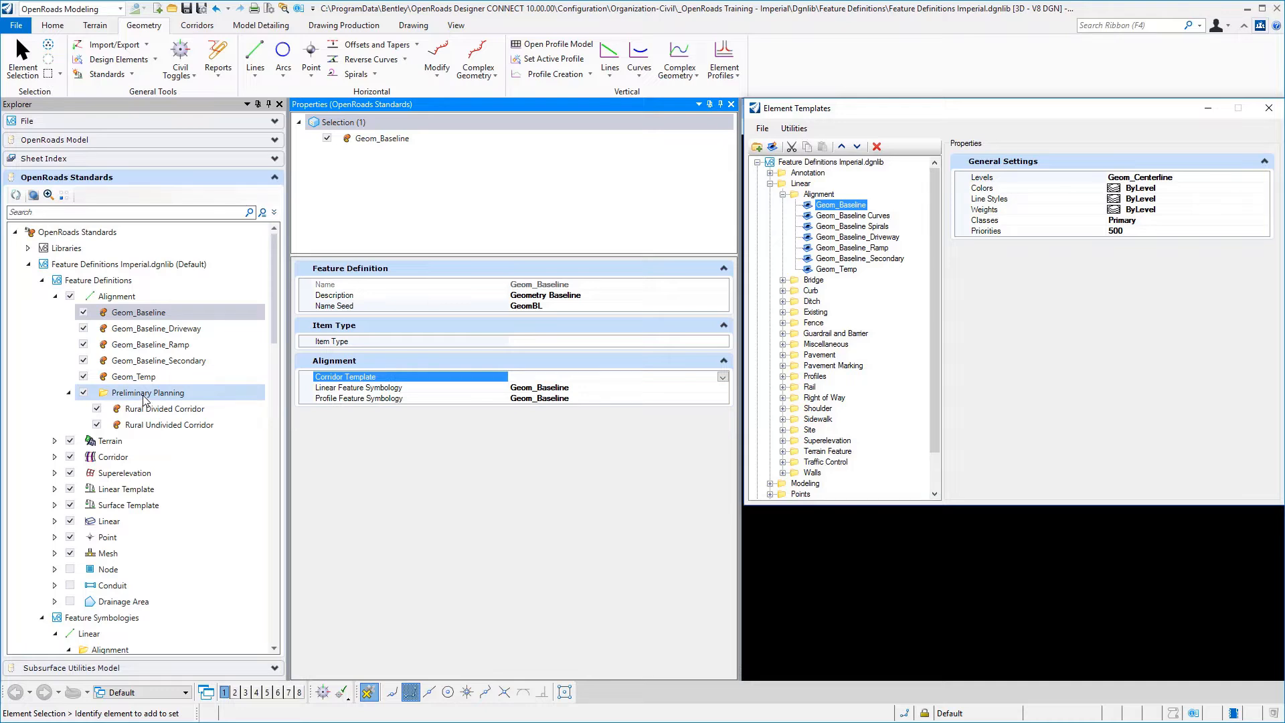
click(168, 425)
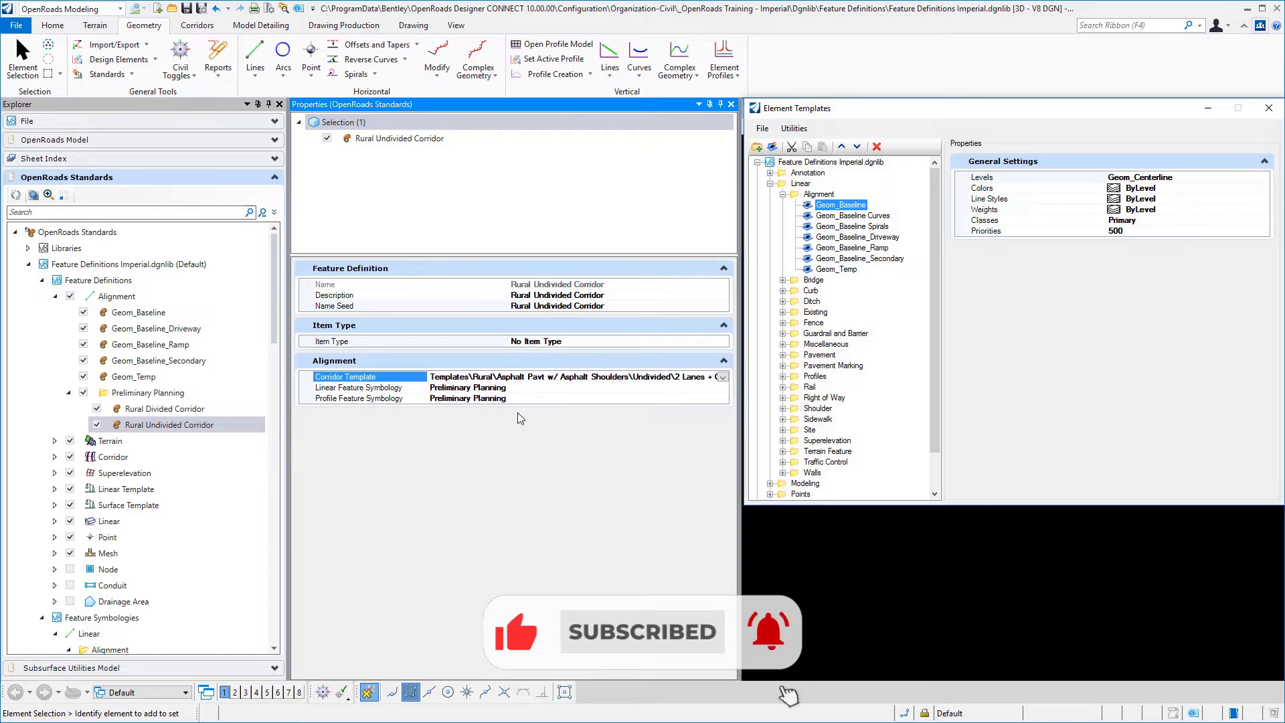
- Show Geom_Baseline's feature definition properties again and reach the Linear Alignment feature symbologies
click(128, 264)
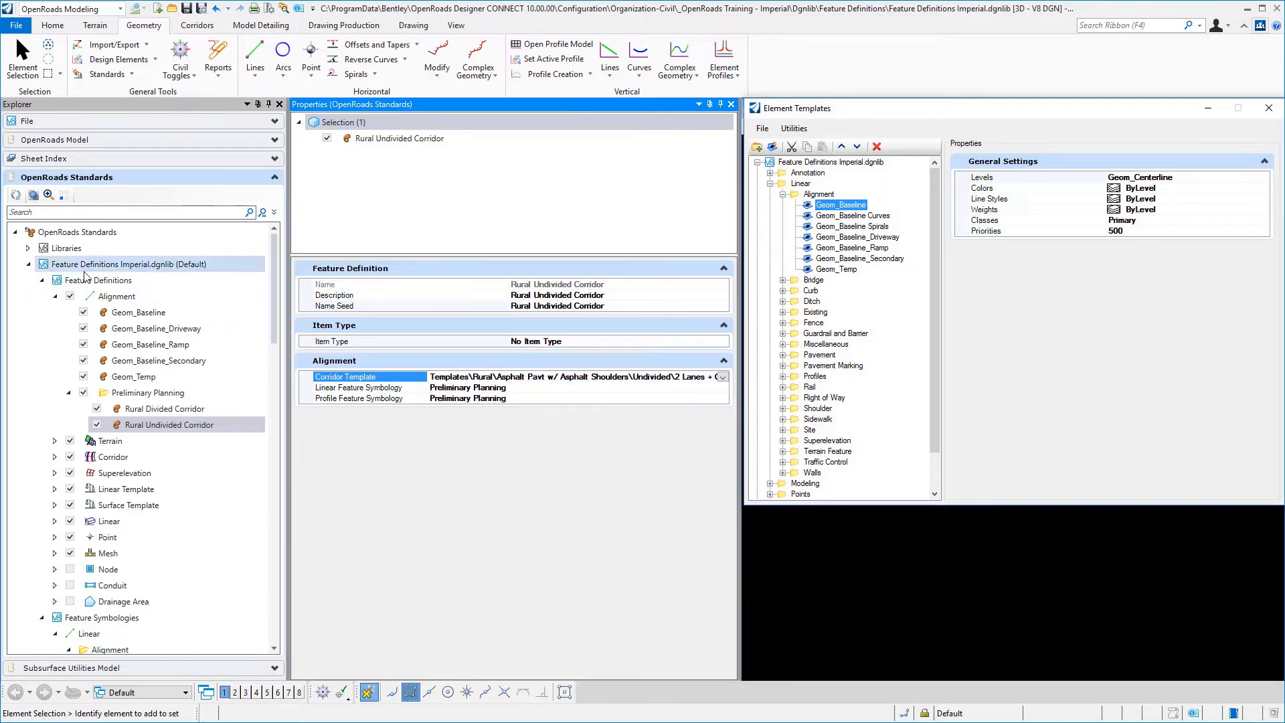
click(138, 311)
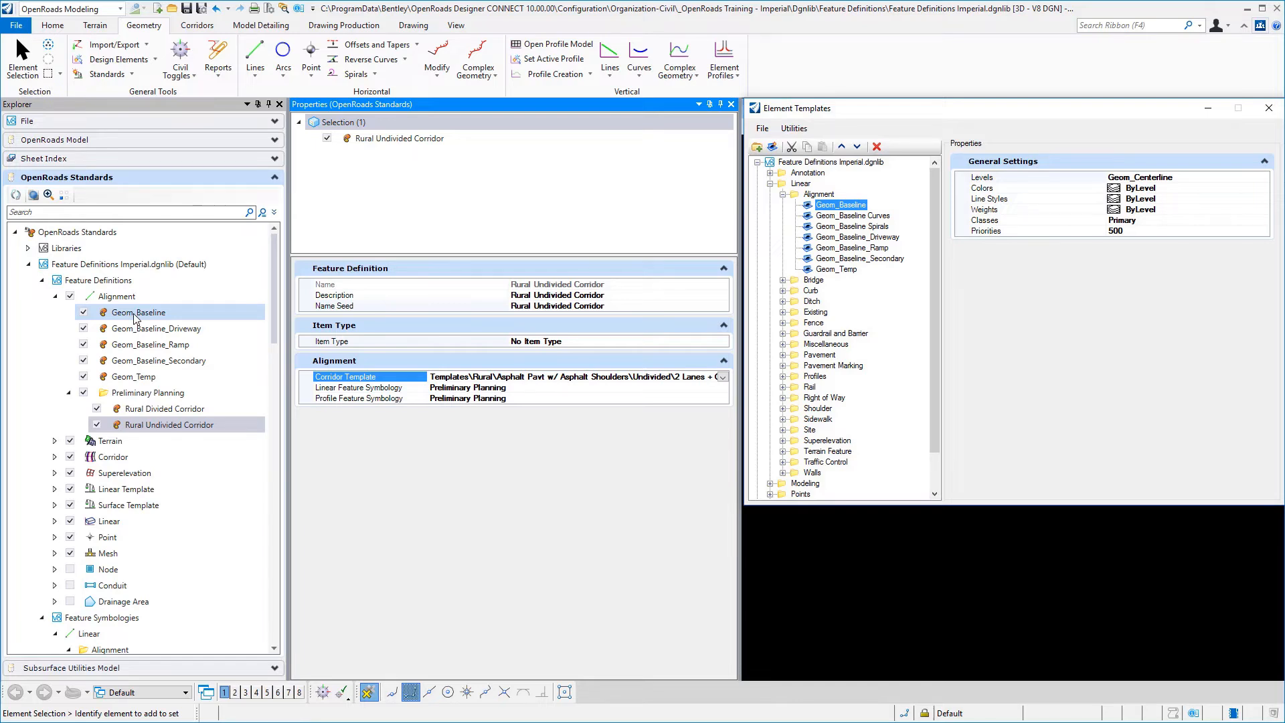
click(138, 311)
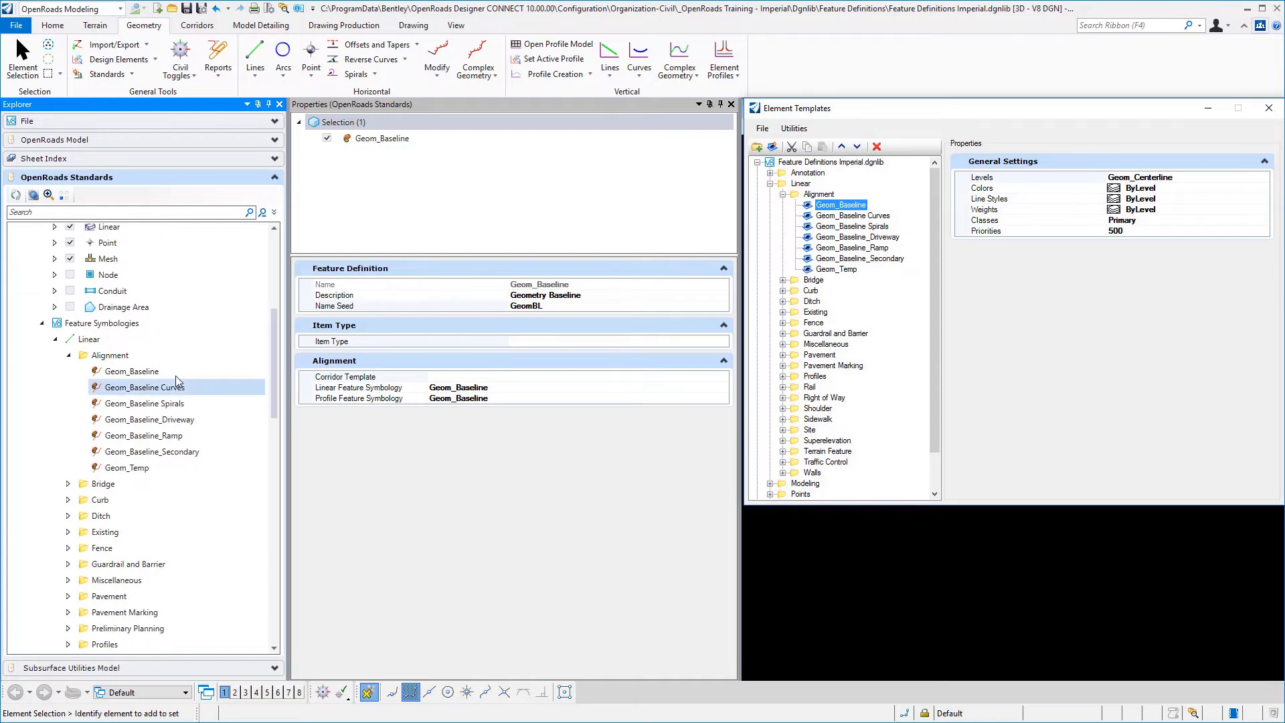
- Display Geom_Baseline's symbology: Stationing annotation group and plan element templates for baseline, curves and spirals
click(131, 371)
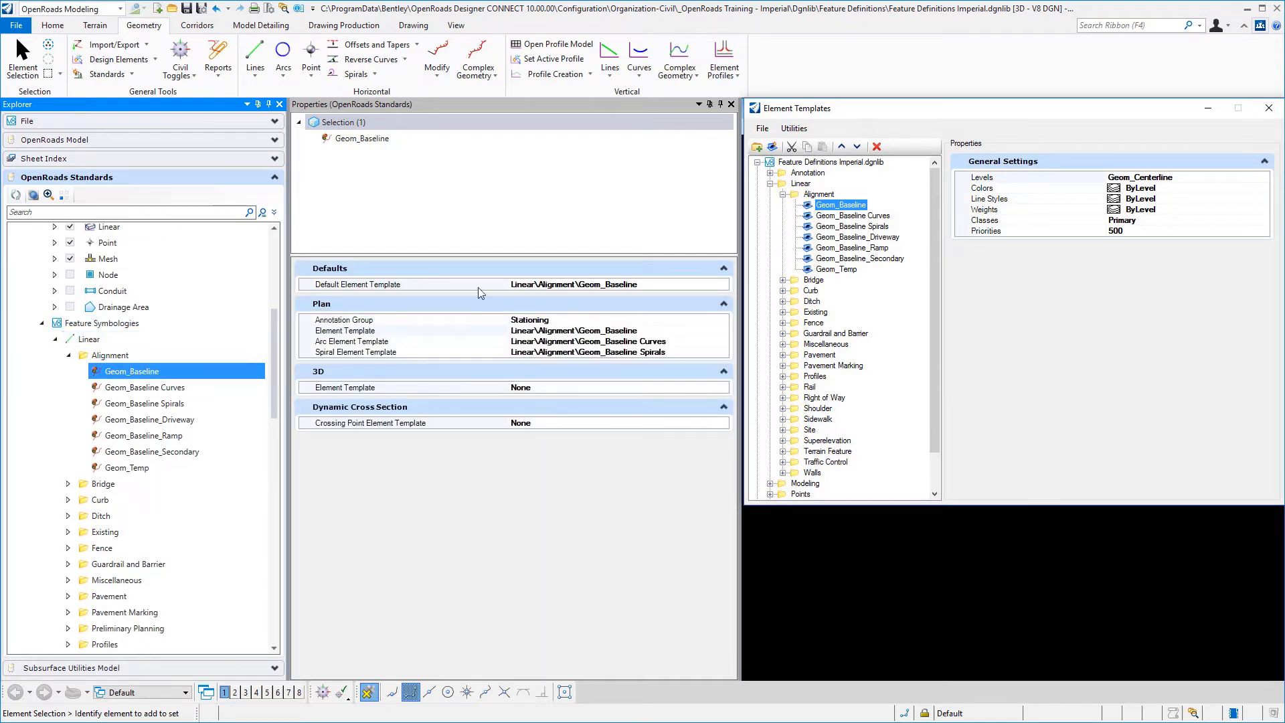
mouse_move(494, 396)
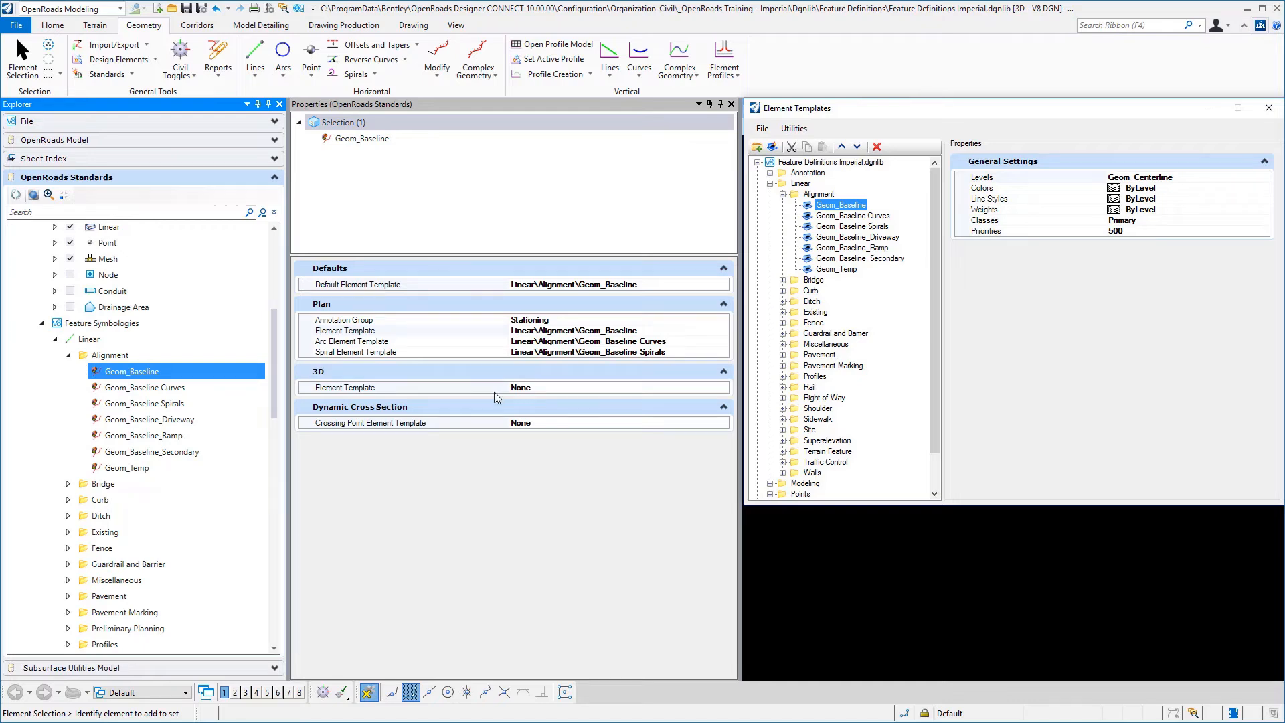